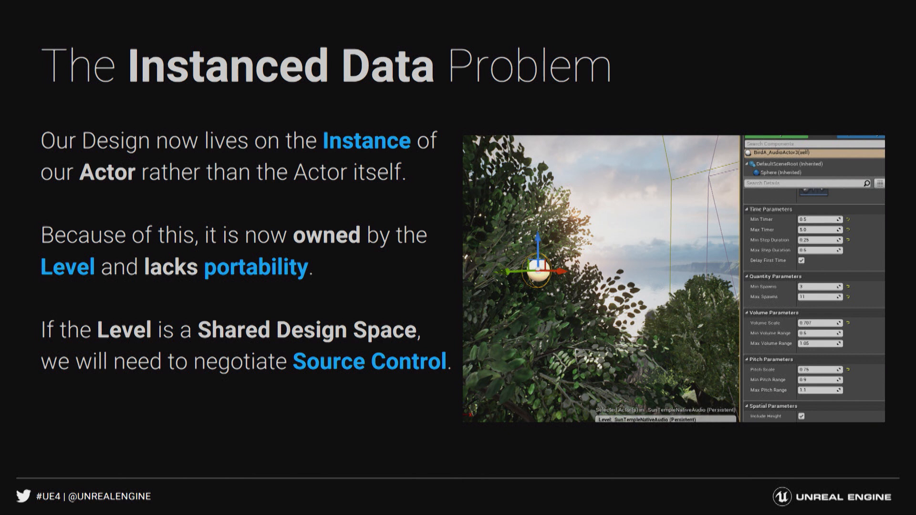
Advance from The Instanced Data Problem slide to the Enter Data Assets slide
key("right")
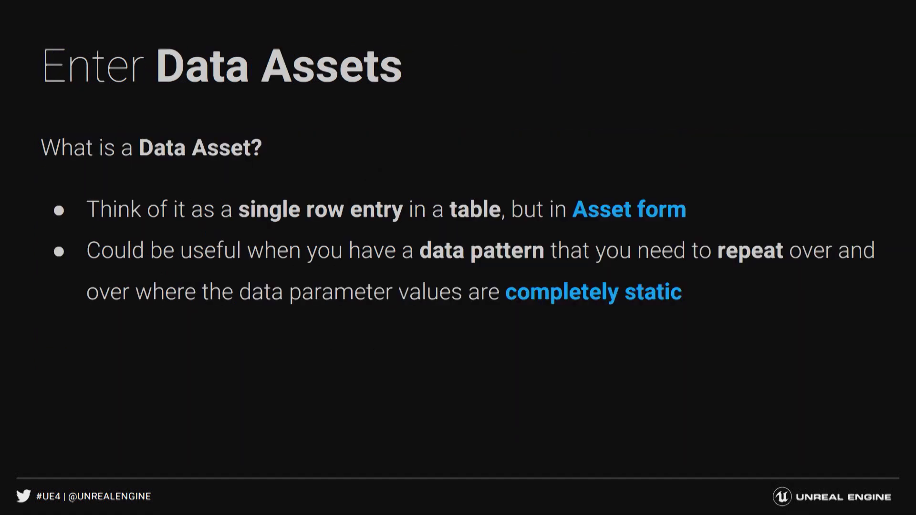